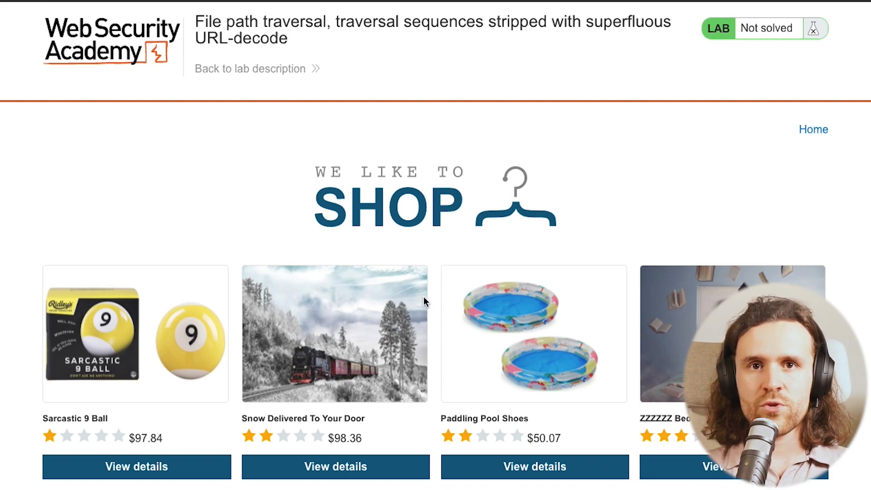
{"action": "mouse_move", "coordinate": [664, 325]}
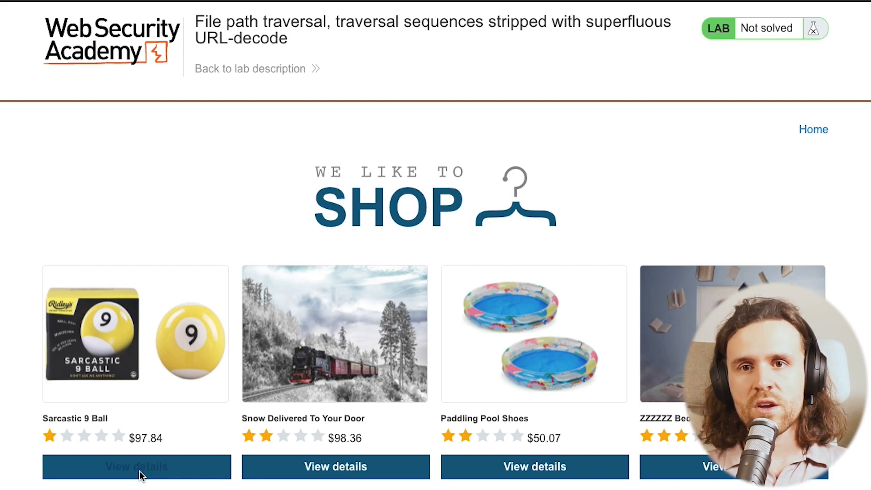
Open the Sarcastic 9 Ball product details page and scroll down through it.
{"action": "left_click", "coordinate": [136, 466]}
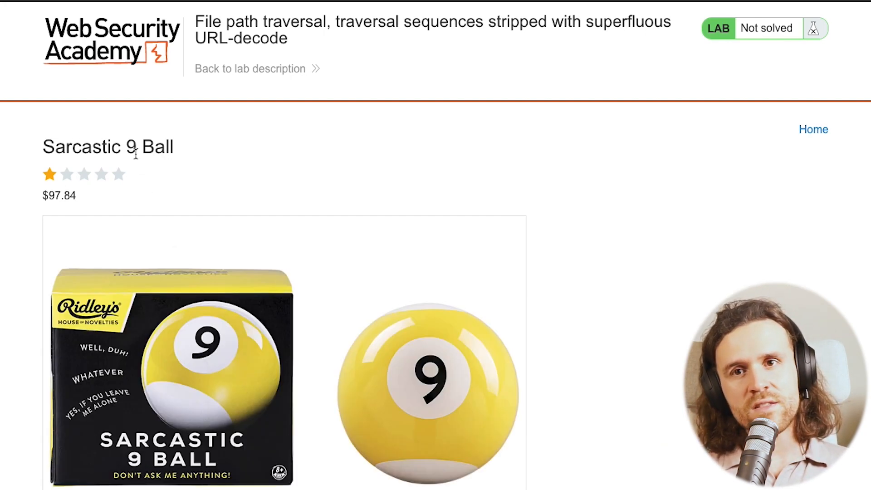
{"action": "scroll", "scroll_direction": "down", "scroll_amount": 3}
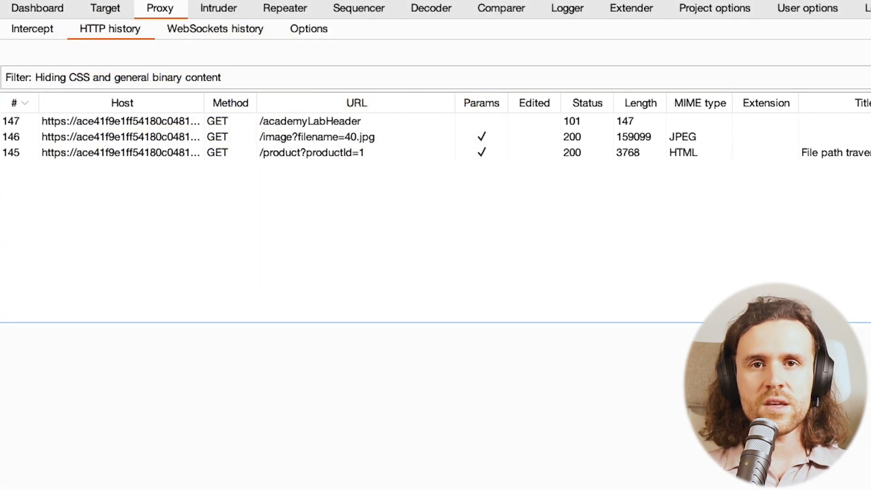
Send the /image?filename=40.jpg request from Proxy HTTP history to Repeater.
{"action": "left_click", "coordinate": [312, 153]}
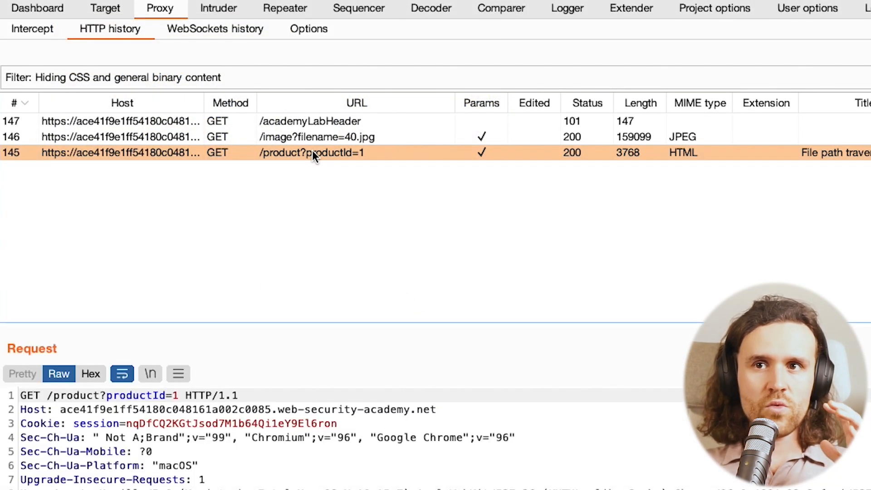
{"action": "left_click", "coordinate": [317, 137]}
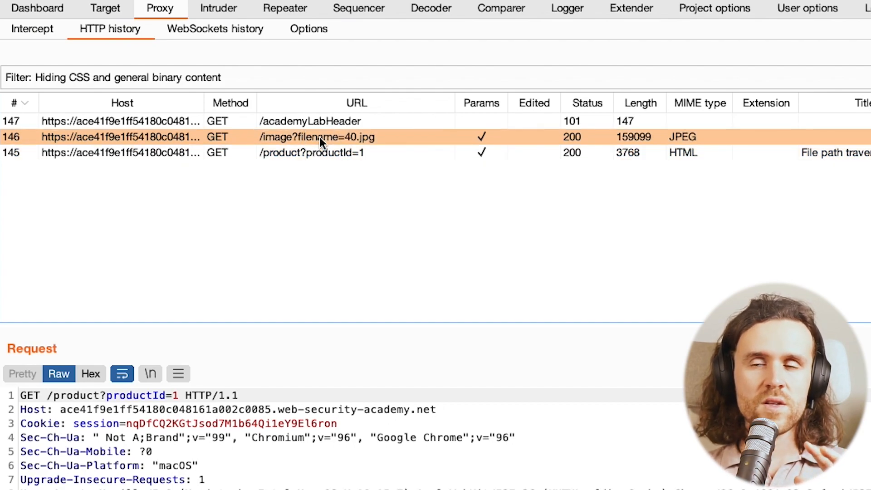
{"action": "left_click", "coordinate": [316, 137]}
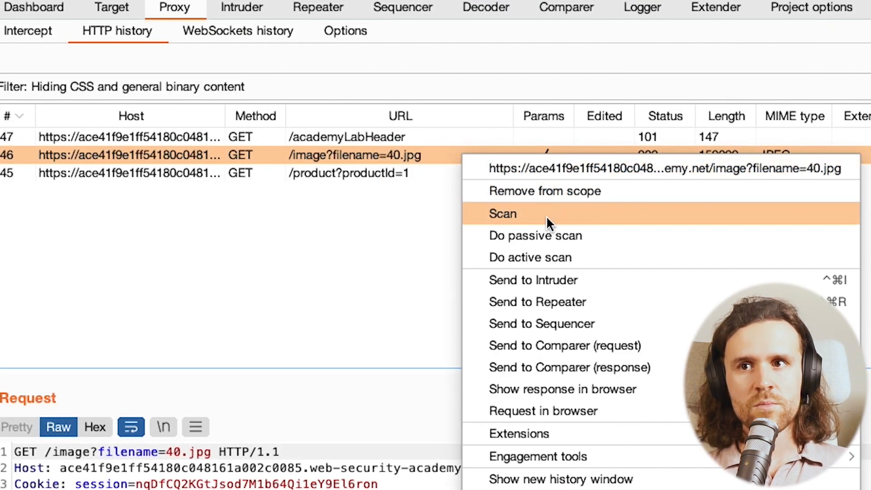
{"action": "left_click", "coordinate": [537, 302]}
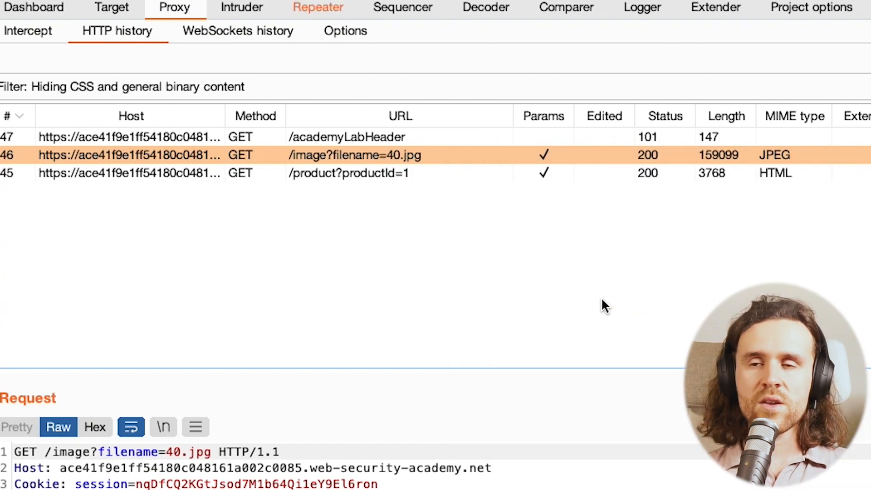
Replay the unmodified 40.jpg image request in Repeater, getting a 200 OK JPEG response.
{"action": "left_click", "coordinate": [318, 7]}
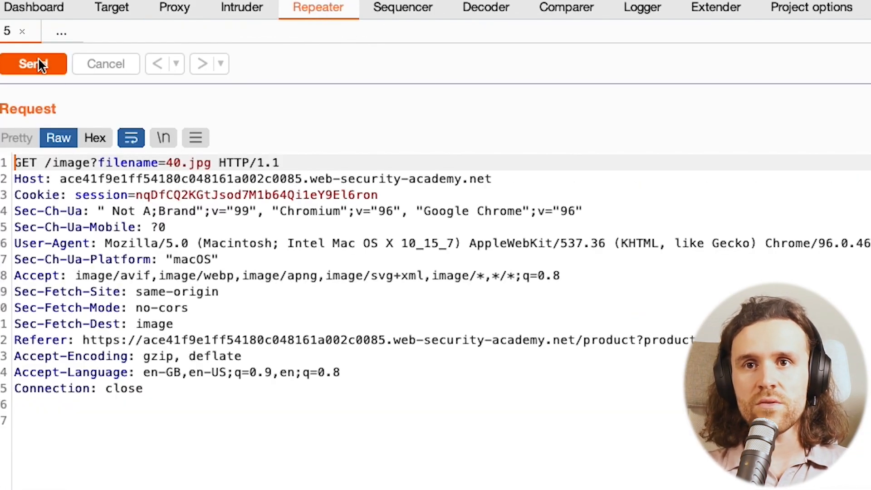
{"action": "left_click", "coordinate": [32, 64]}
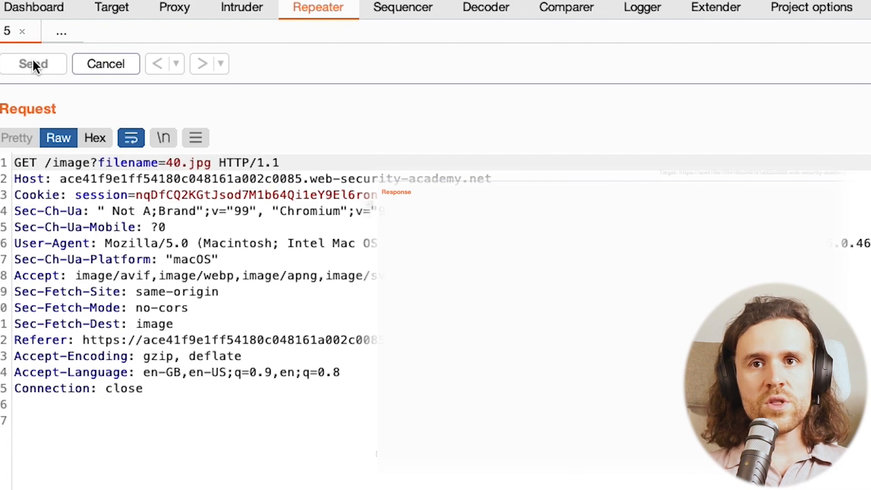
{"action": "left_click", "coordinate": [33, 64]}
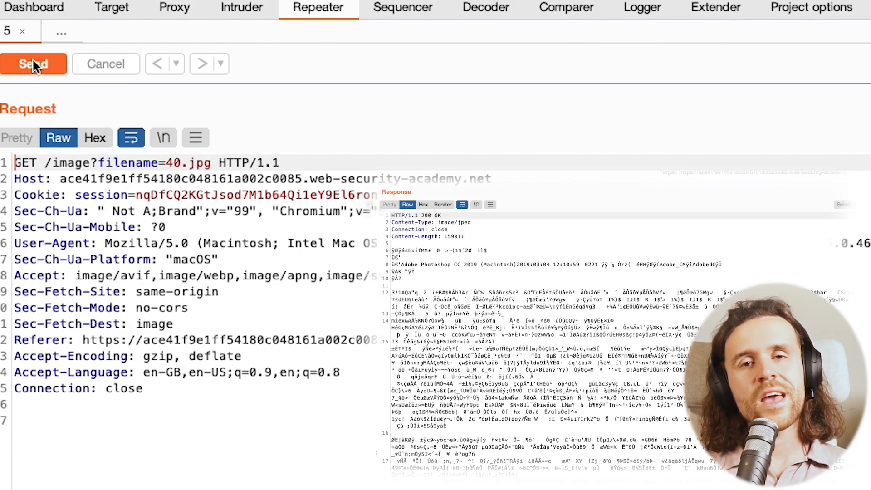
{"action": "mouse_move", "coordinate": [109, 163]}
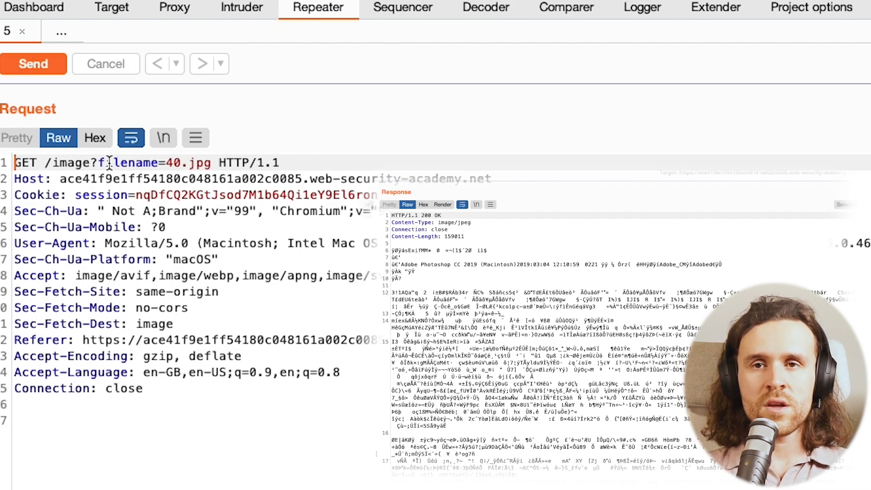
Send filename ../../../../etc/passwd (400 No such file) and select a slash to encode.
{"action": "double_click", "coordinate": [128, 163]}
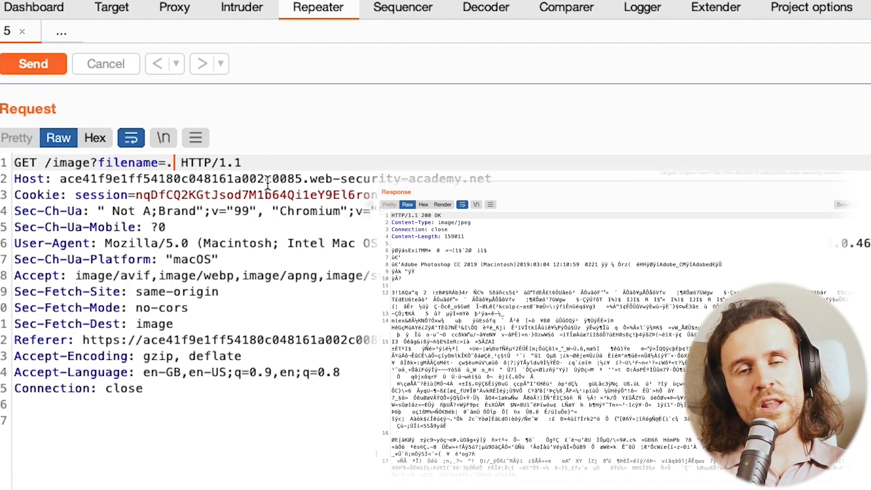
{"action": "type", "text": "/../../../"}
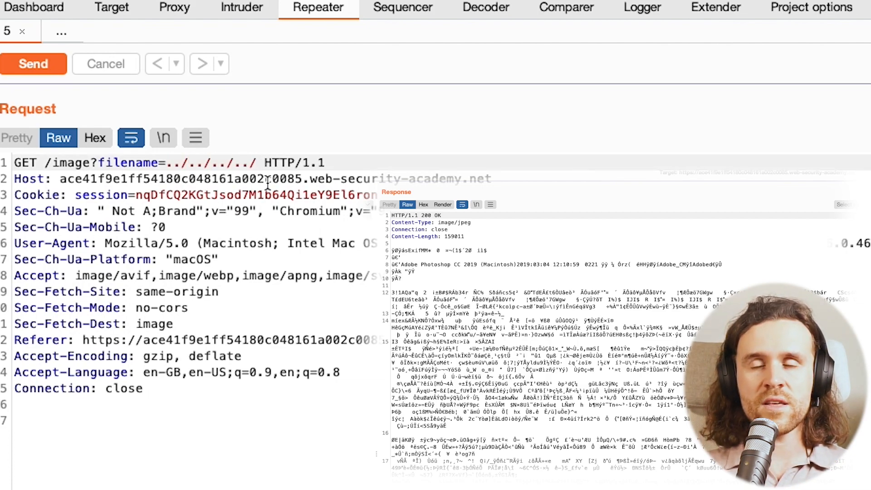
{"action": "type", "text": "etc/pass"}
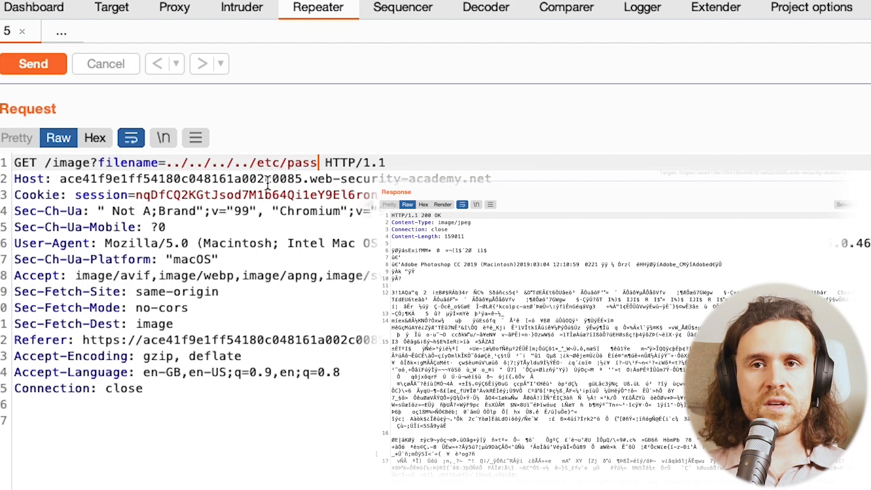
{"action": "type", "text": "wd"}
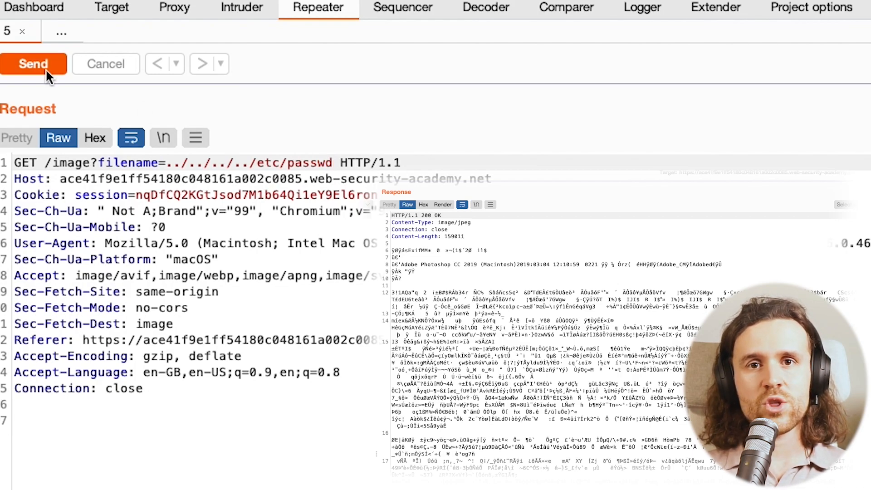
{"action": "left_click", "coordinate": [33, 64]}
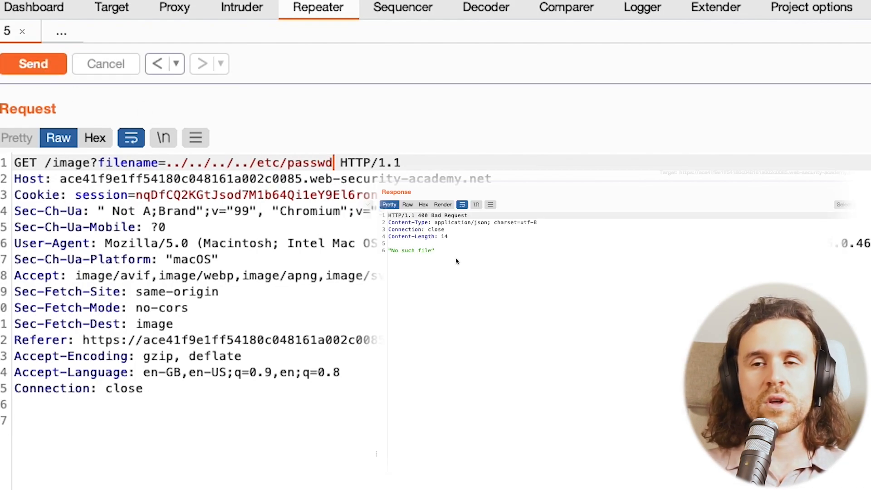
{"action": "double_click", "coordinate": [411, 250]}
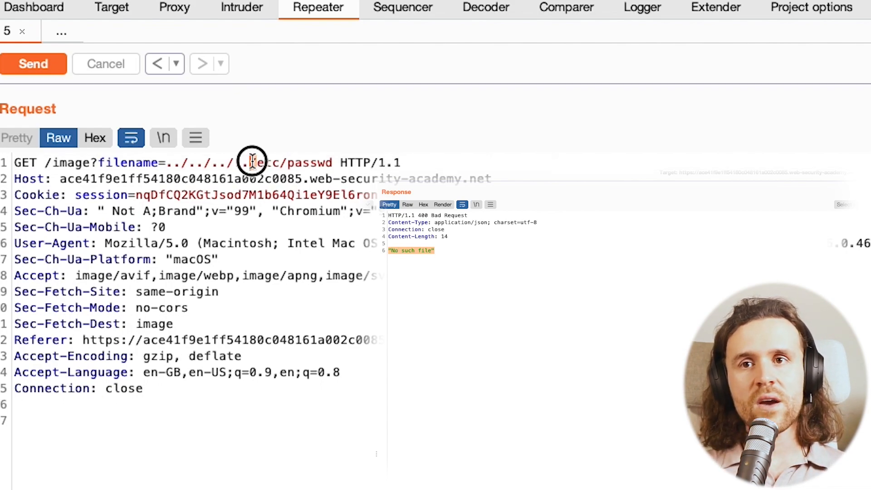
{"action": "left_click_drag", "start_coordinate": [253, 162], "coordinate": [164, 163]}
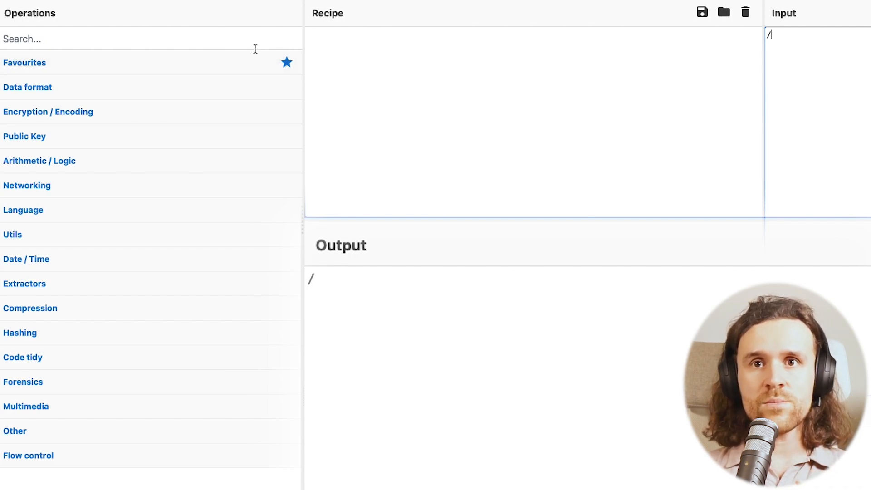
URL-encode the slash in CyberChef with all special chars encoded, yielding %2F.
{"action": "type", "text": "url"}
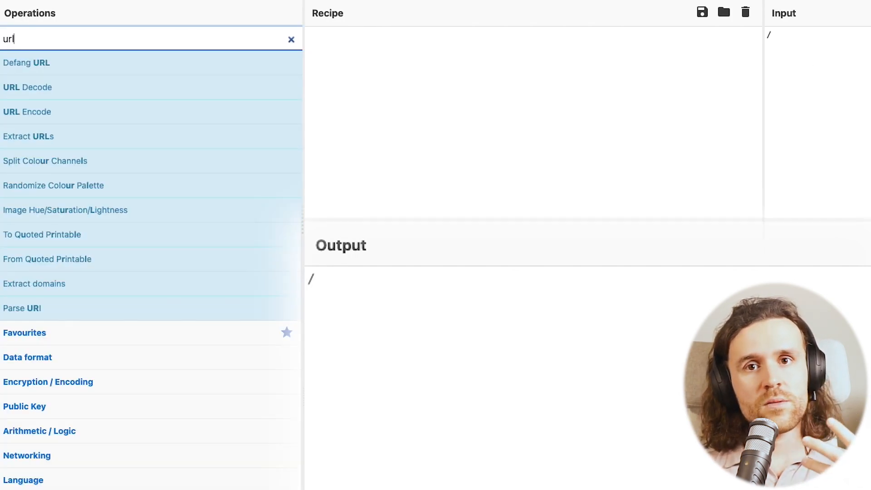
{"action": "mouse_move", "coordinate": [199, 111]}
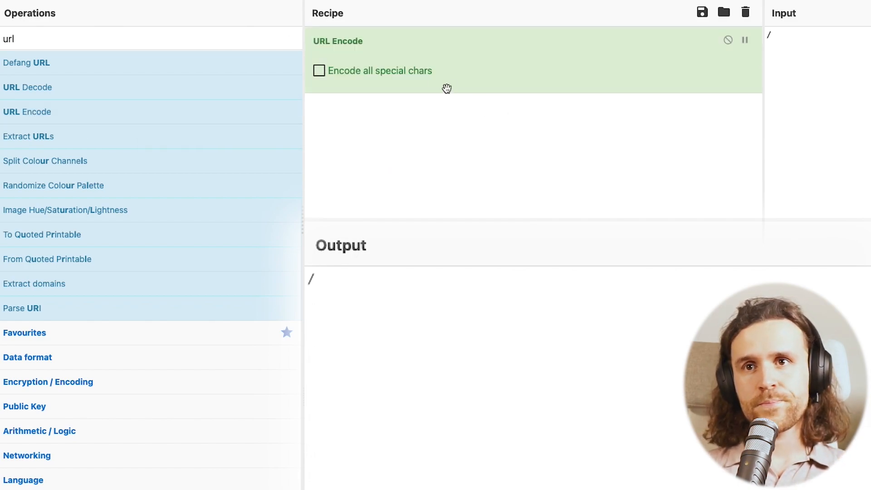
{"action": "left_click", "coordinate": [319, 70]}
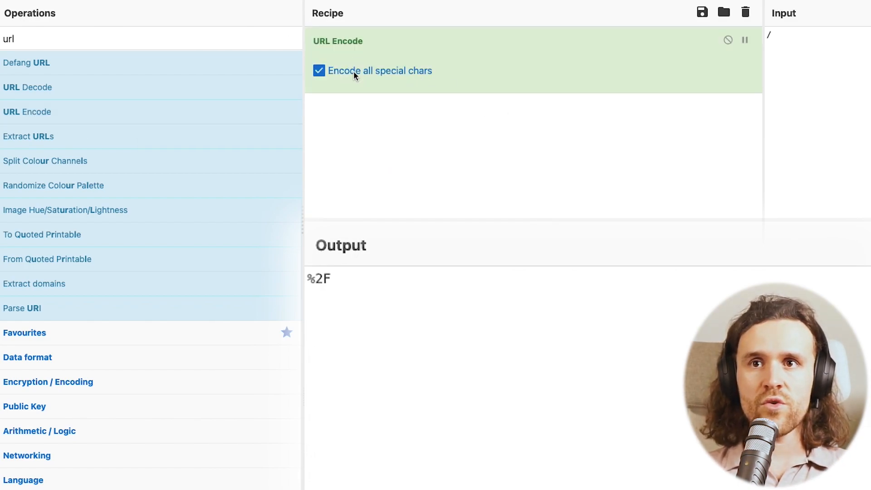
{"action": "mouse_move", "coordinate": [365, 230]}
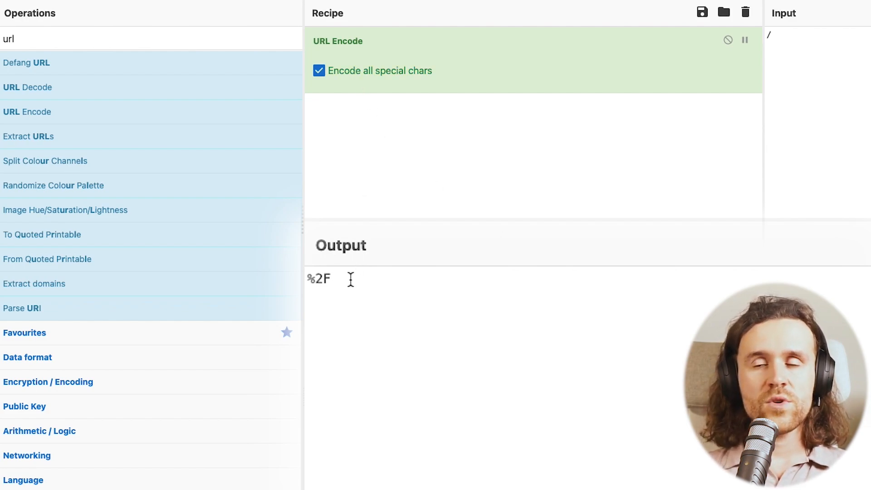
{"action": "double_click", "coordinate": [319, 278]}
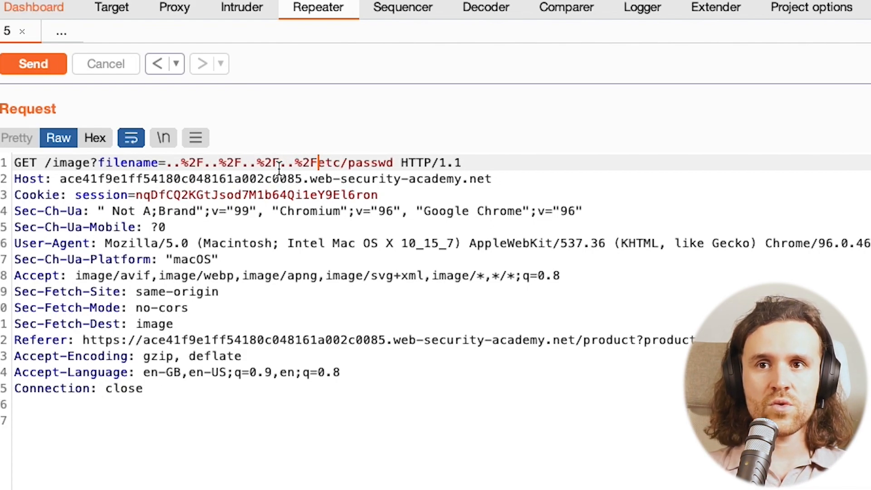
Send the ..%2F..%2F..%2F..%2Fetc/passwd traversal, which still returns 400 No such file.
{"action": "left_click", "coordinate": [33, 63]}
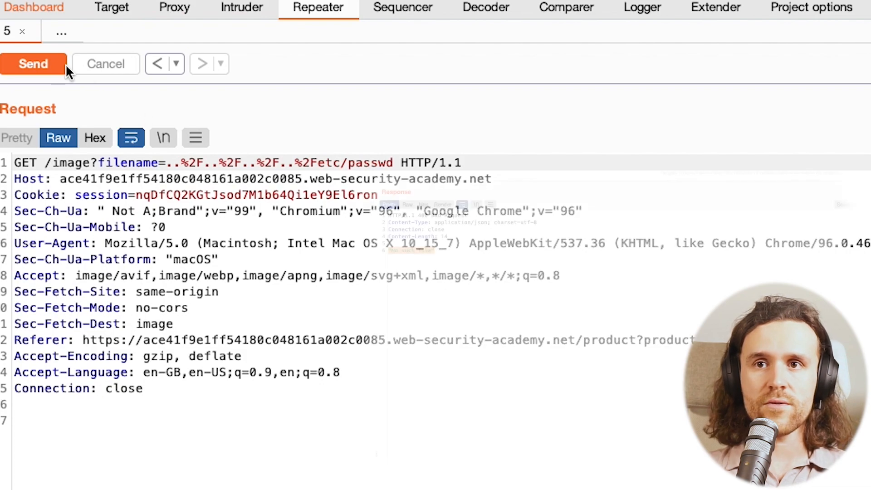
{"action": "left_click", "coordinate": [33, 63]}
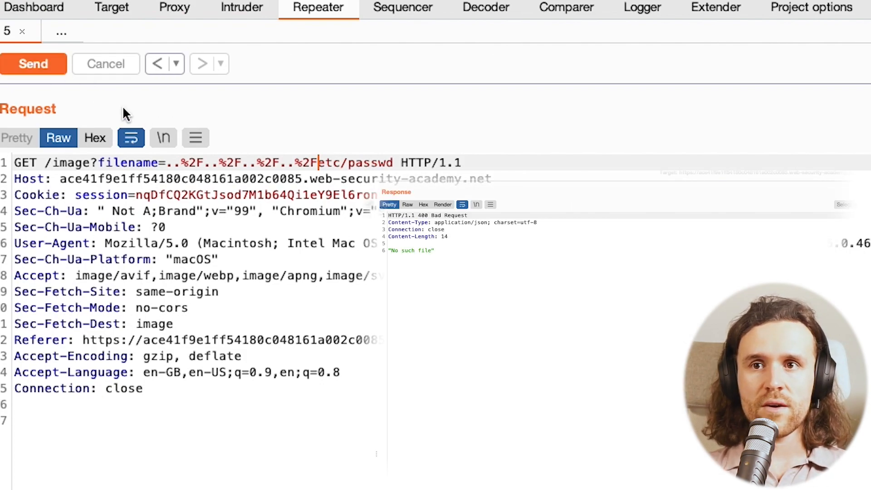
{"action": "double_click", "coordinate": [411, 250]}
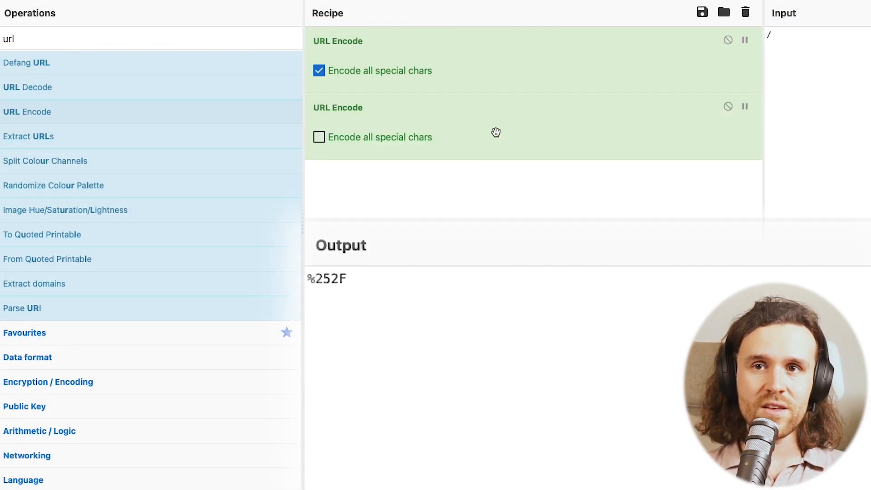
{"action": "mouse_move", "coordinate": [490, 139]}
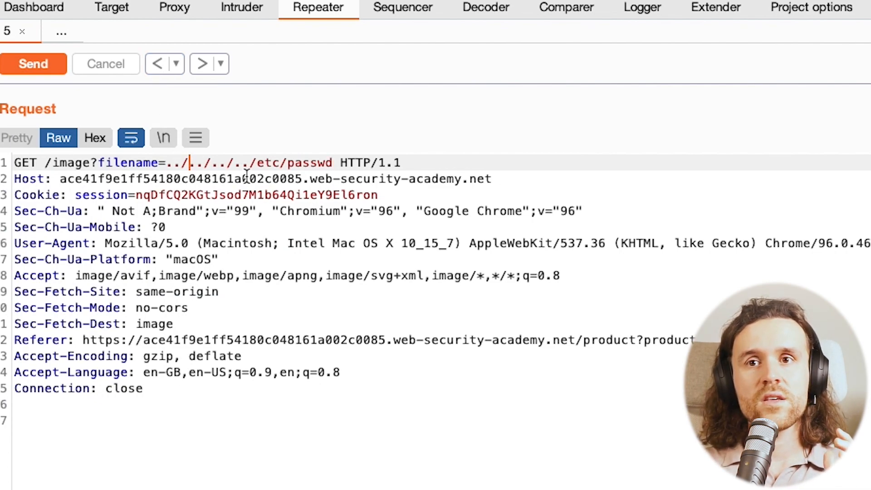
Send the double-encoded ..%252F..%252F..%252F..%252Fetc/passwd traversal, again getting No such file.
{"action": "type", "text": "%252F"}
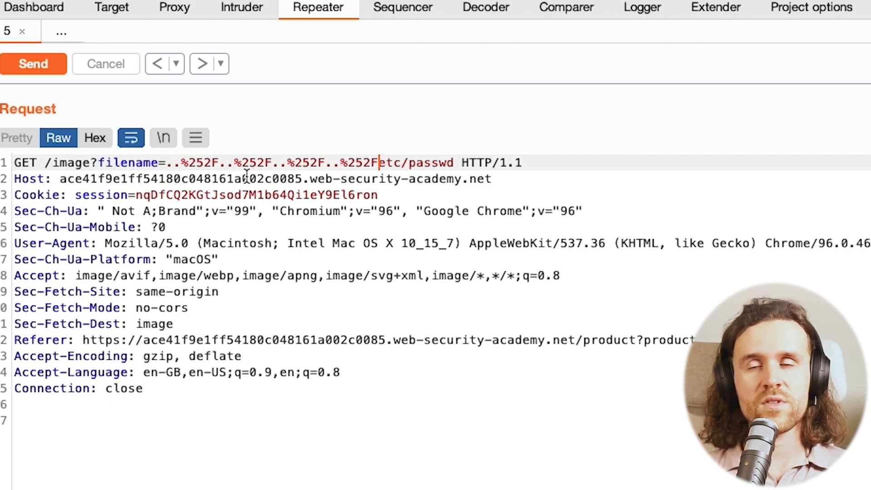
{"action": "left_click", "coordinate": [33, 64]}
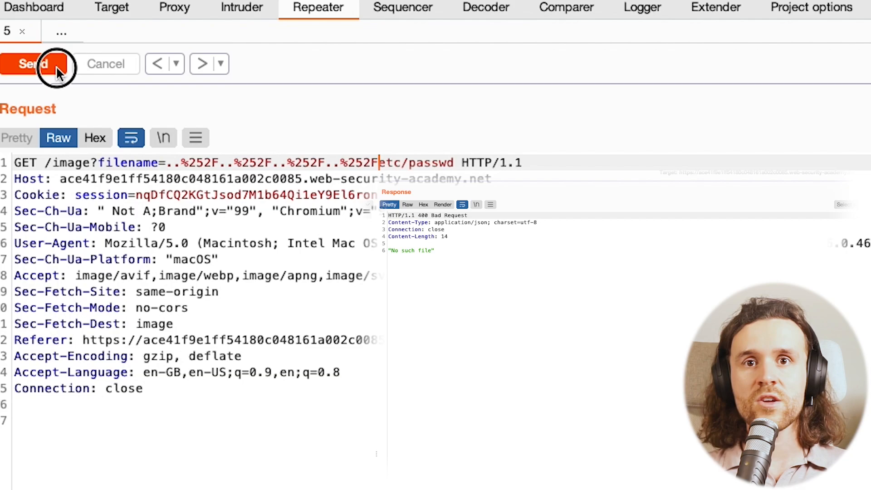
{"action": "left_click", "coordinate": [33, 64]}
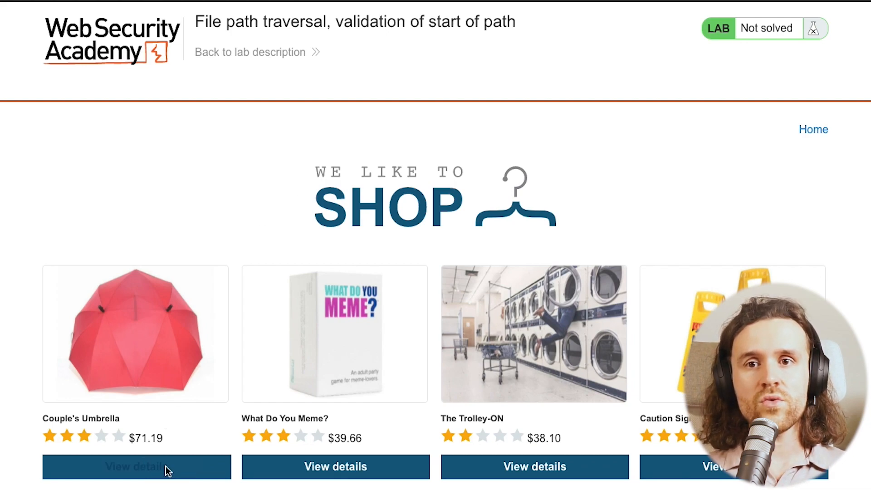
Open Couple's Umbrella in the new lab and send its /var/www/images/31.jpg request to Repeater.
{"action": "left_click", "coordinate": [136, 467]}
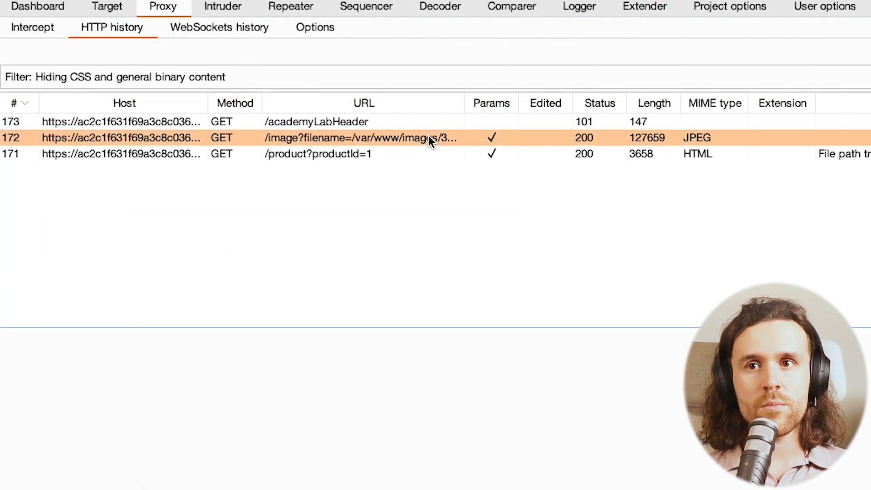
{"action": "right_click", "coordinate": [356, 138]}
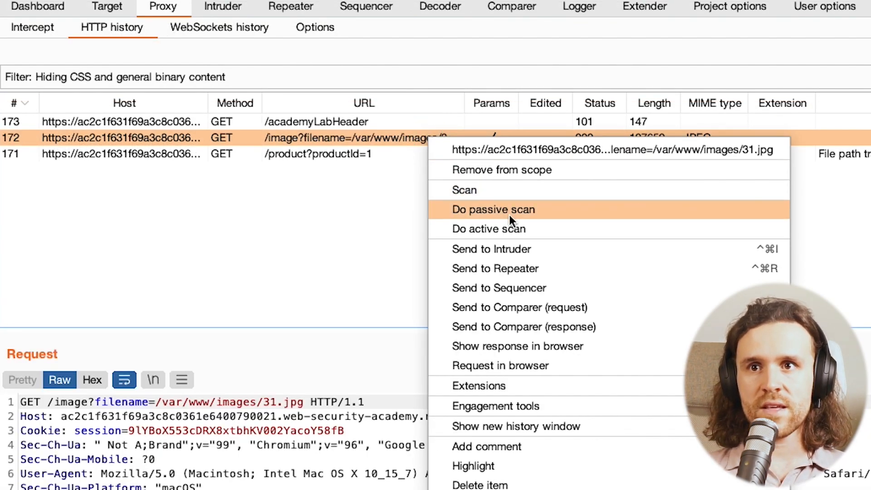
{"action": "left_click", "coordinate": [495, 268]}
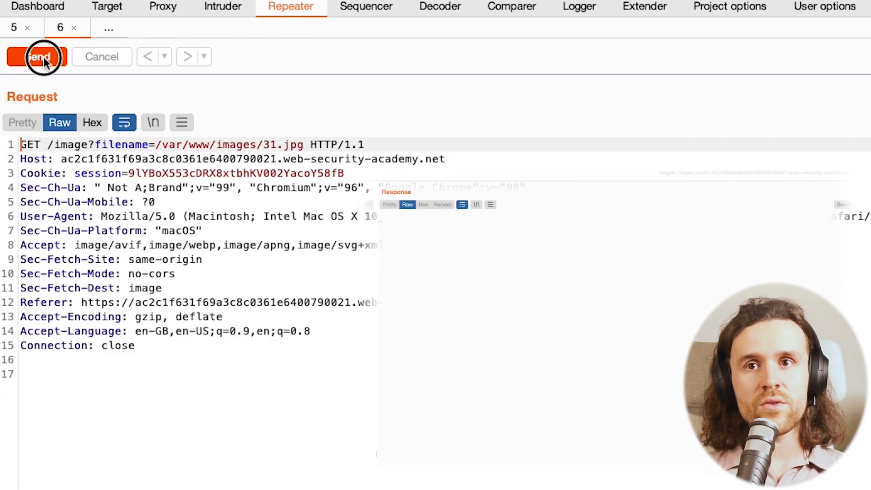
Resend the 31.jpg request, then send filename ../../../../../etc/passwd, getting 400 Missing parameter.
{"action": "left_click", "coordinate": [36, 57]}
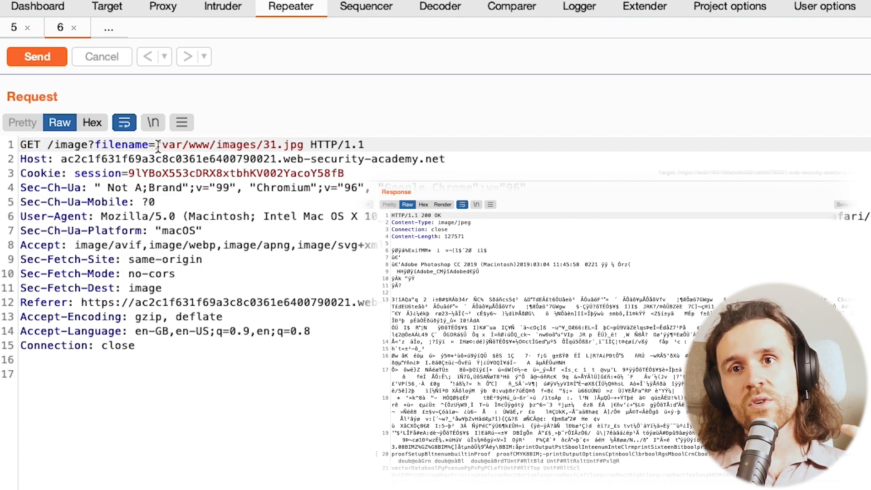
{"action": "double_click", "coordinate": [217, 144]}
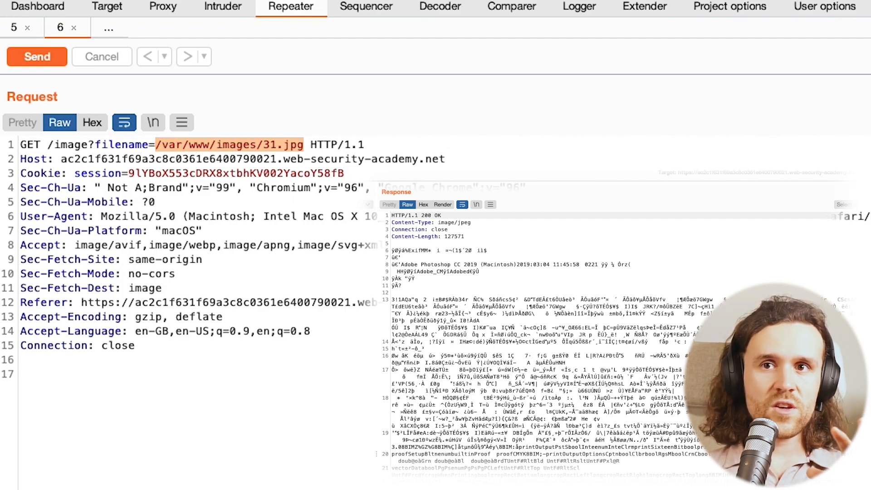
{"action": "type", "text": ".."}
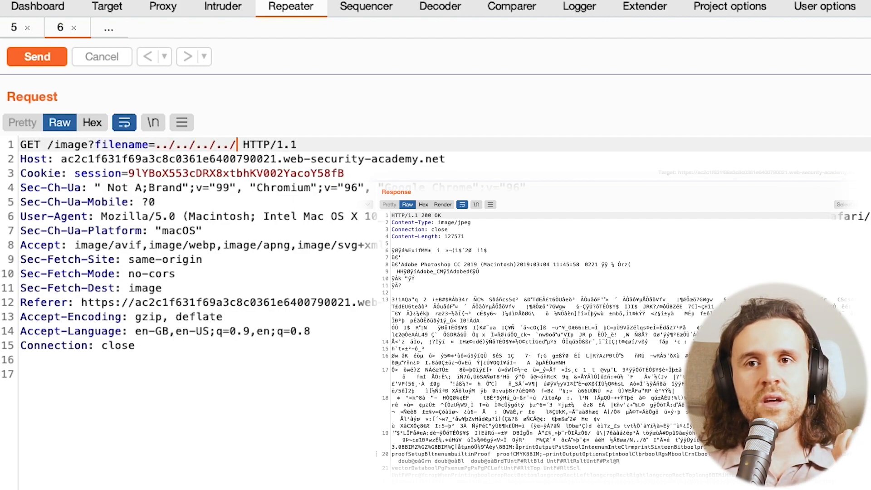
{"action": "type", "text": "/etc/p"}
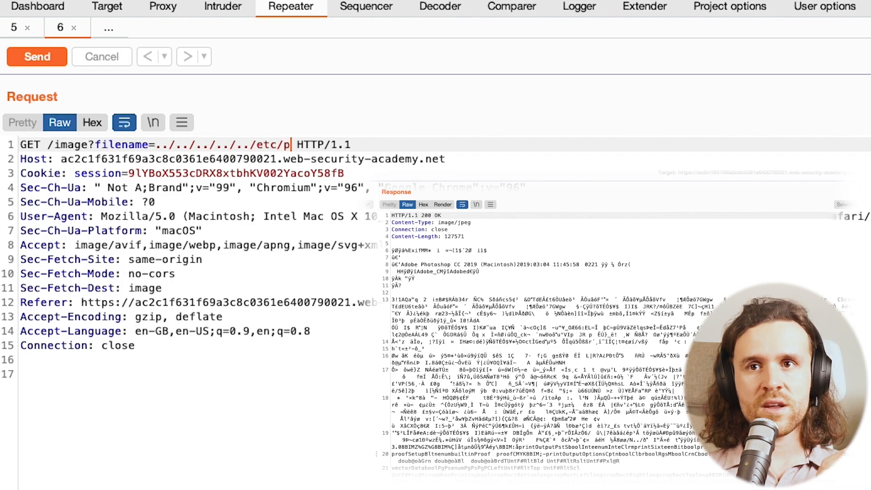
{"action": "type", "text": "asswd"}
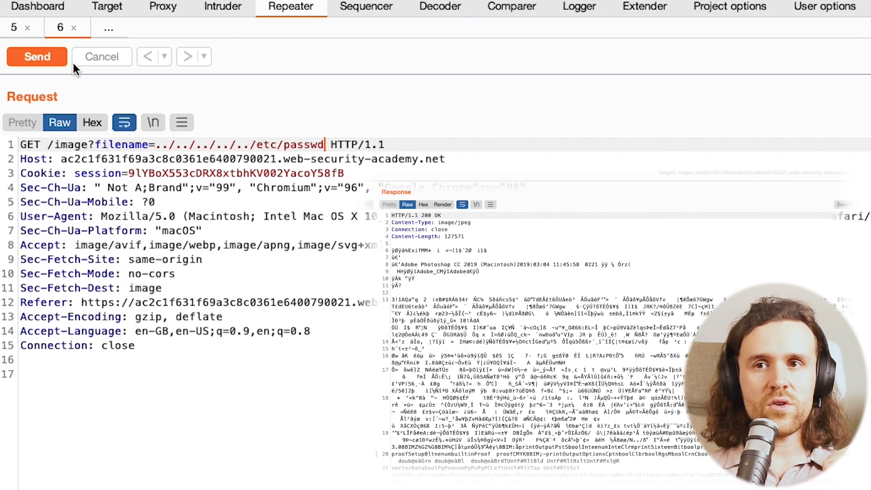
{"action": "left_click", "coordinate": [37, 57]}
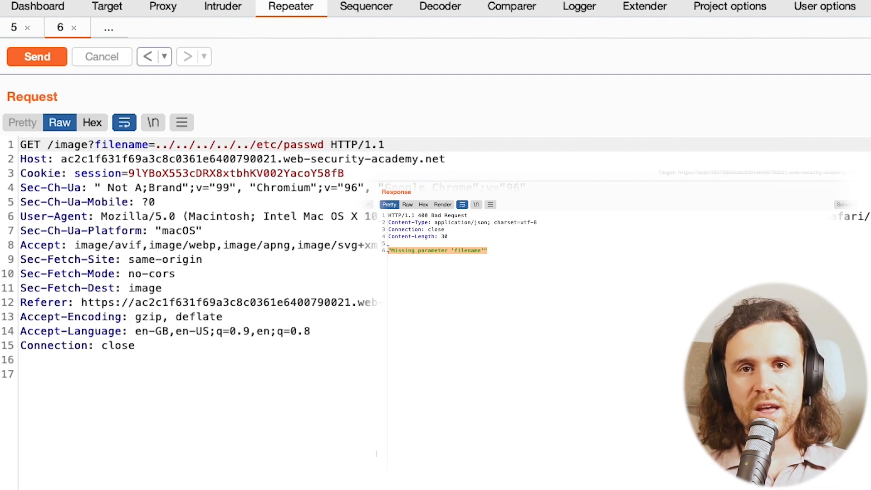
{"action": "mouse_move", "coordinate": [532, 120]}
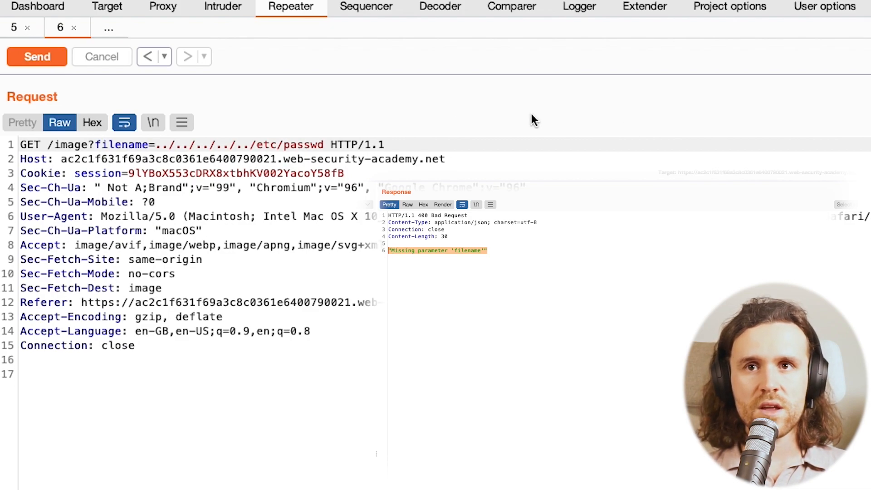
Send filename /var/www/images/../../../../../etc/passwd, then open the null-byte lab's Grow Your Own Spy Kit.
{"action": "left_click", "coordinate": [146, 56]}
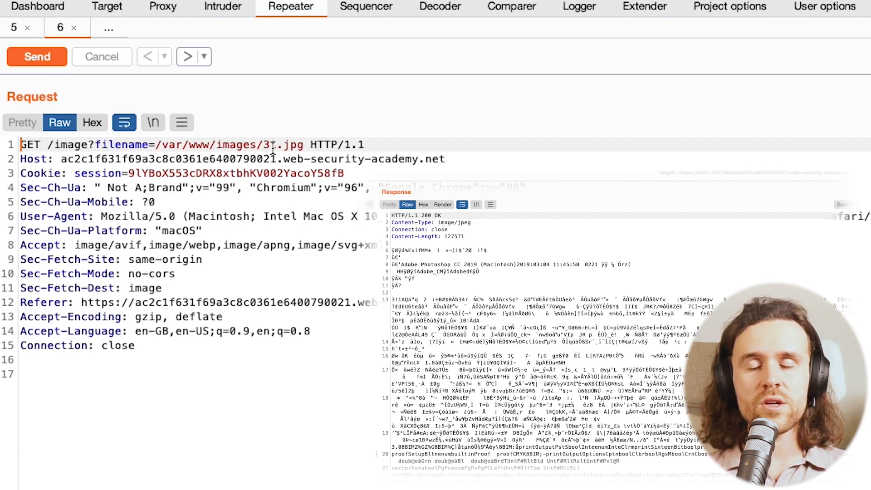
{"action": "type", "text": "1"}
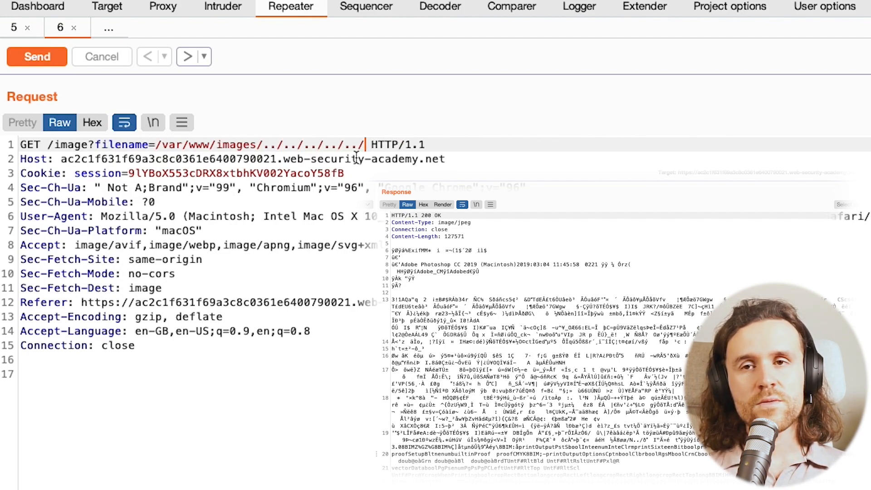
{"action": "type", "text": "etc/"}
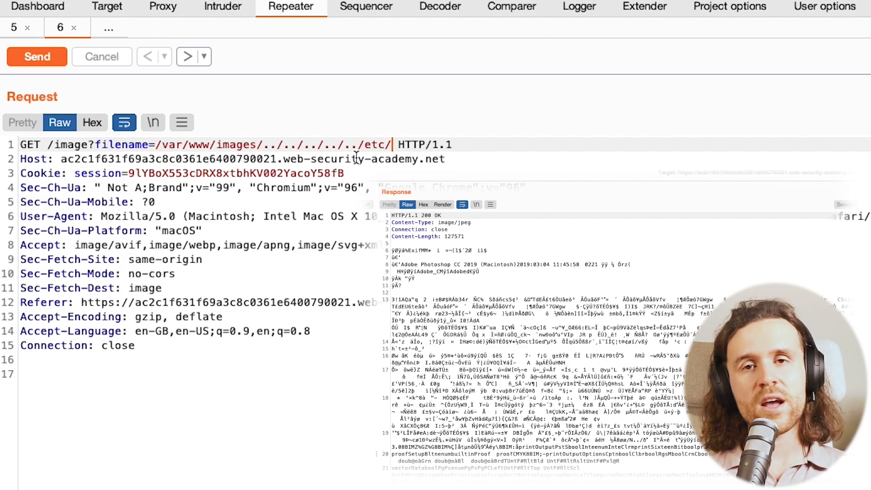
{"action": "type", "text": "passwd"}
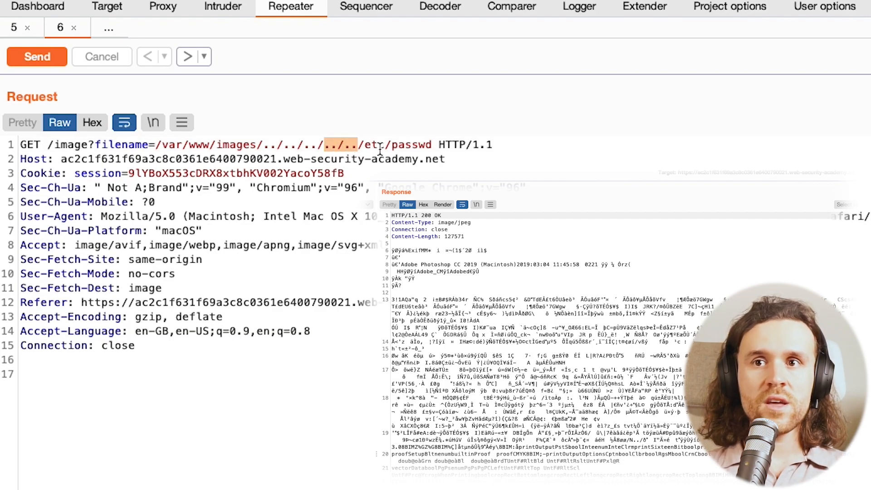
{"action": "left_click", "coordinate": [37, 56]}
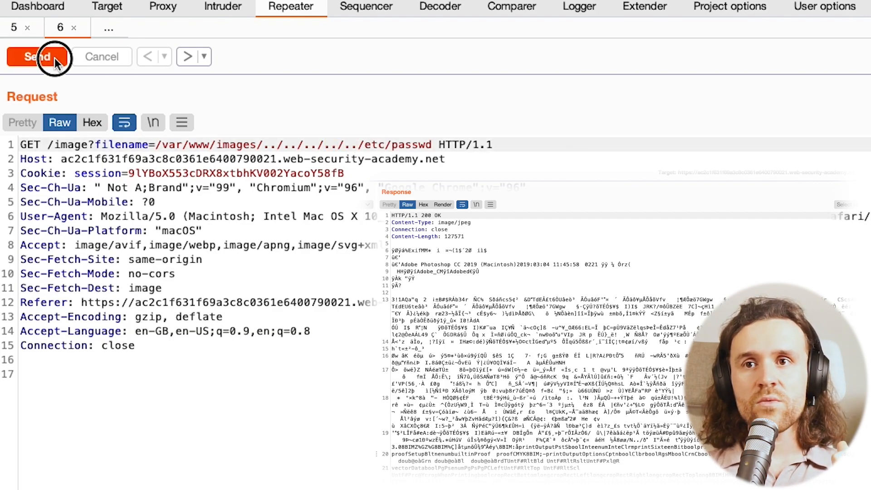
{"action": "left_click", "coordinate": [37, 56]}
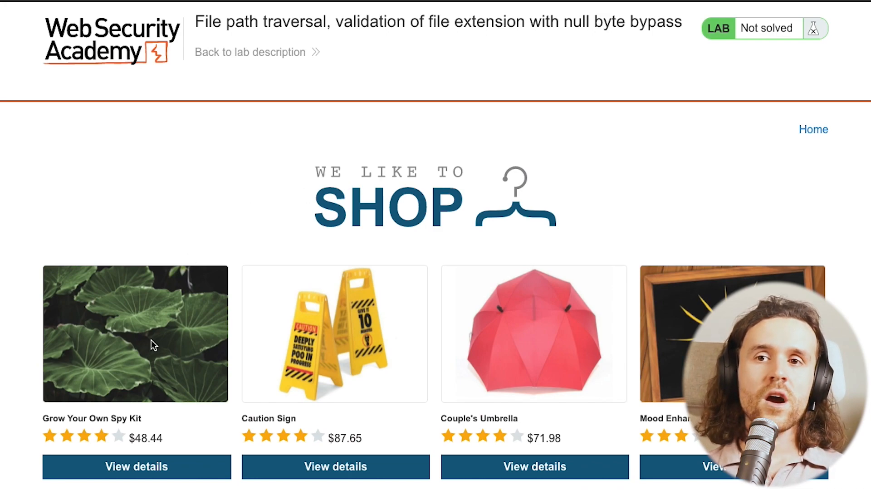
{"action": "left_click", "coordinate": [136, 466]}
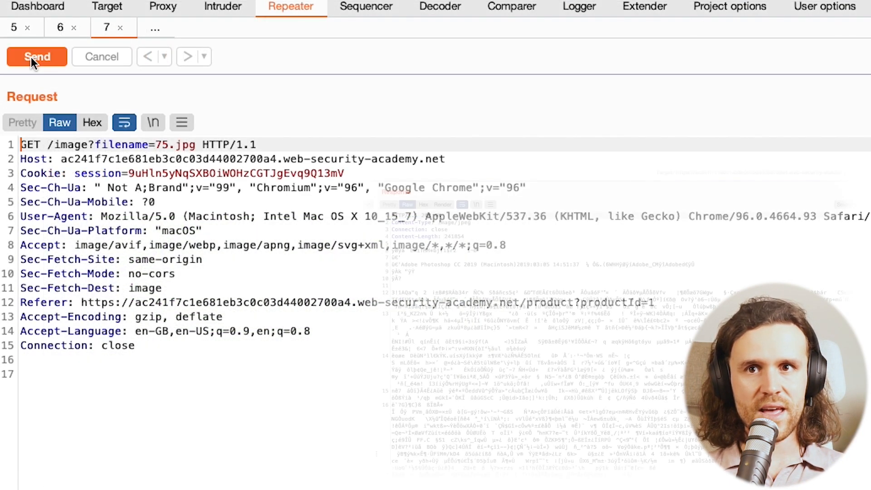
Resend the 75.jpg image request and start replacing the filename with '../' traversal.
{"action": "left_click", "coordinate": [37, 57]}
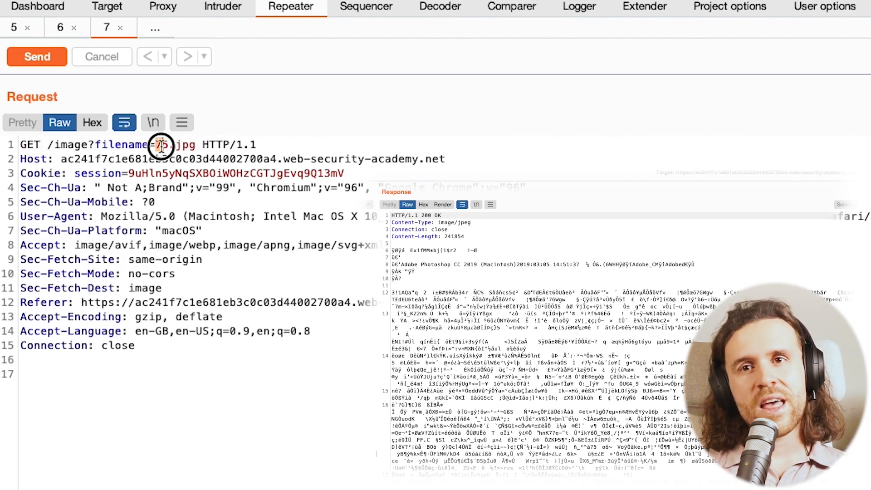
{"action": "double_click", "coordinate": [169, 145]}
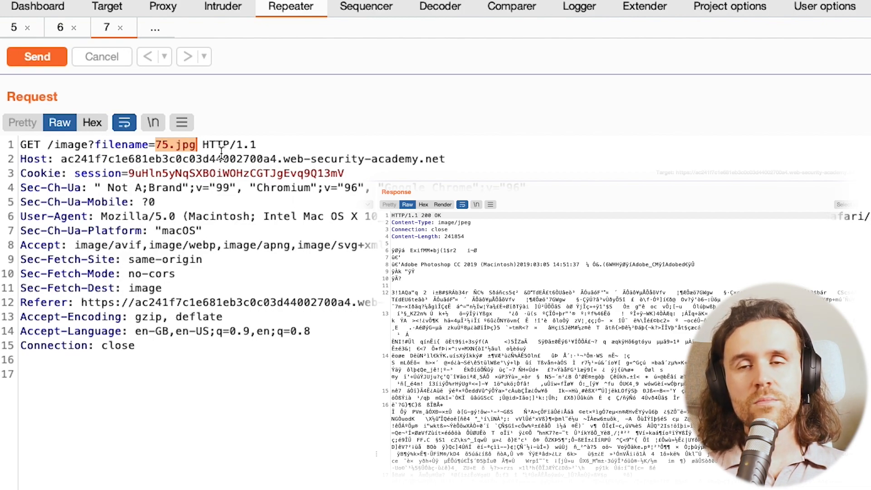
{"action": "type", "text": "../"}
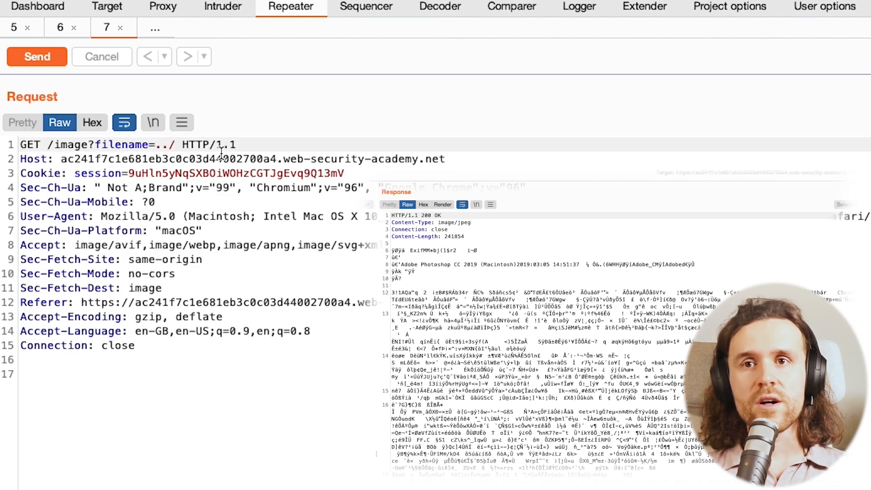
Send filename ../../../../etc/passwd and note the 400 'No such file' error.
{"action": "double_click", "coordinate": [165, 144]}
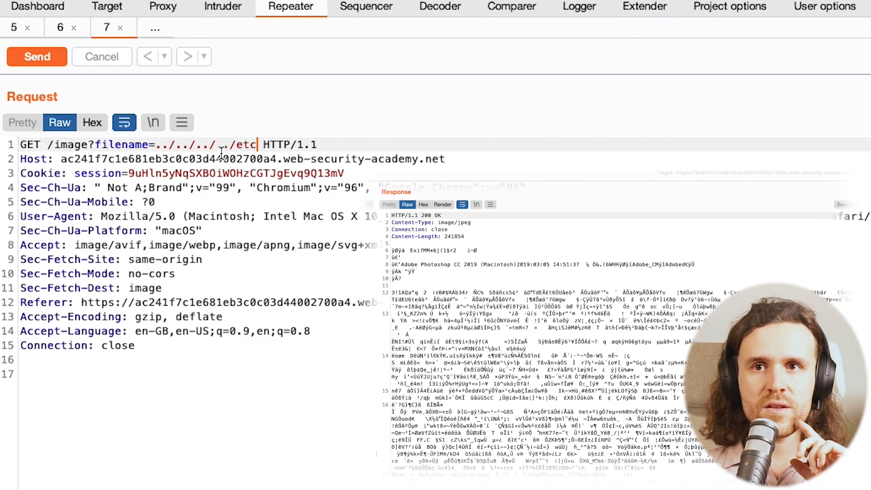
{"action": "type", "text": "/passwd"}
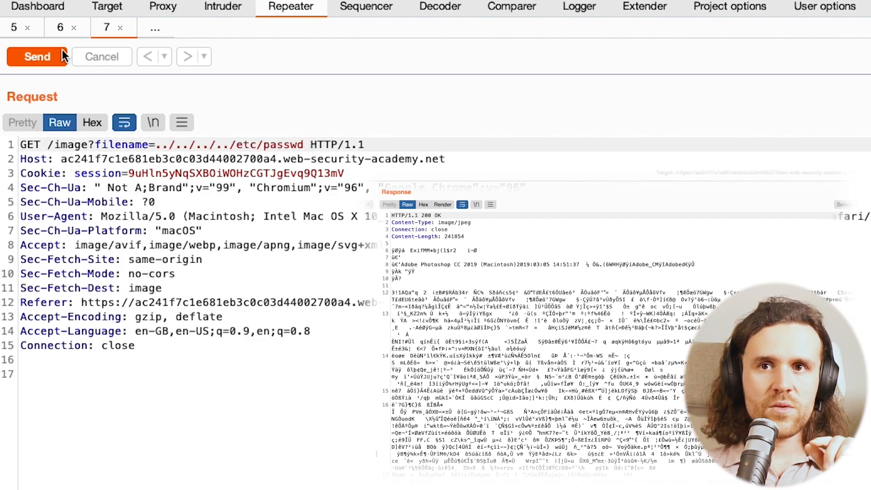
{"action": "left_click", "coordinate": [37, 57]}
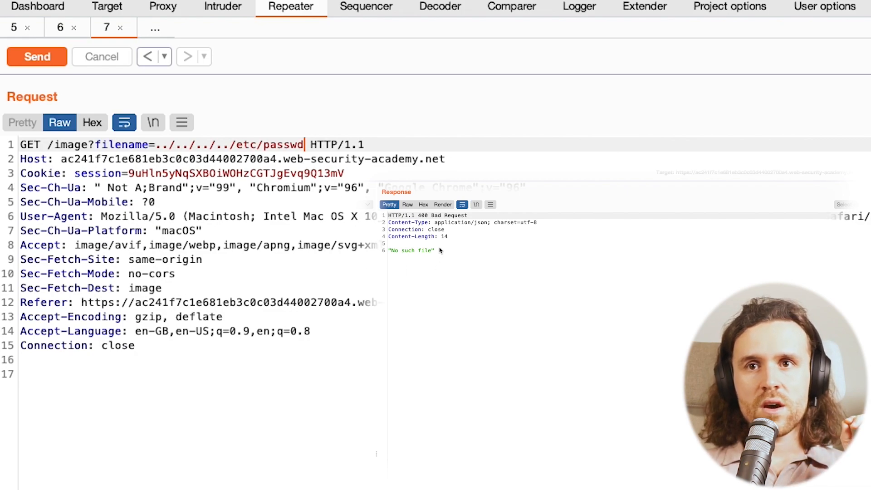
{"action": "double_click", "coordinate": [411, 250]}
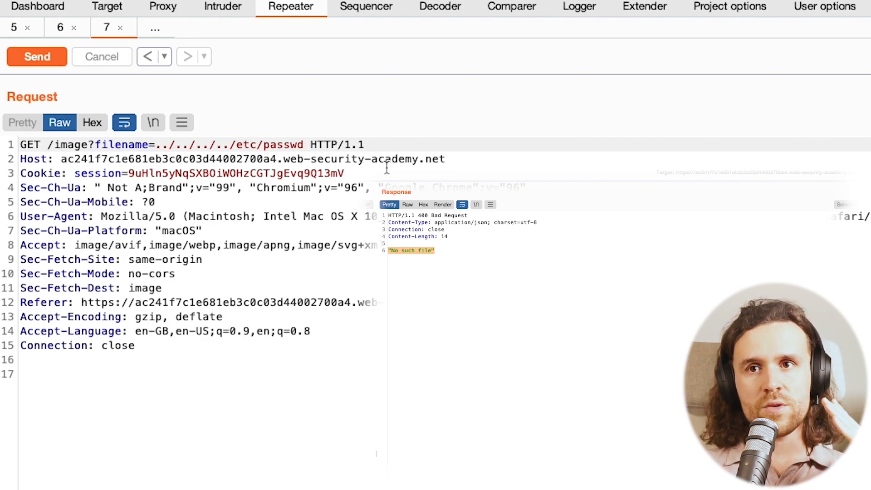
Send filename ../../../../etc/passwd%001.png and confirm the congratulations message.
{"action": "type", "text": "%00"}
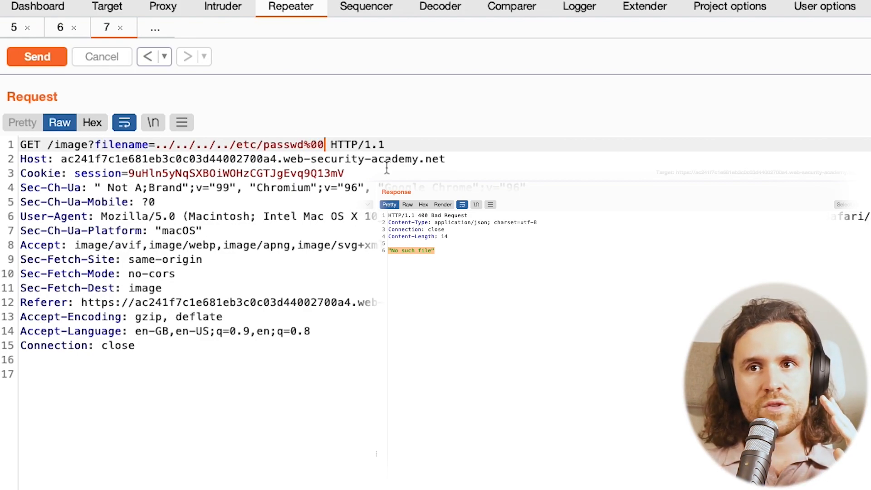
{"action": "double_click", "coordinate": [312, 144]}
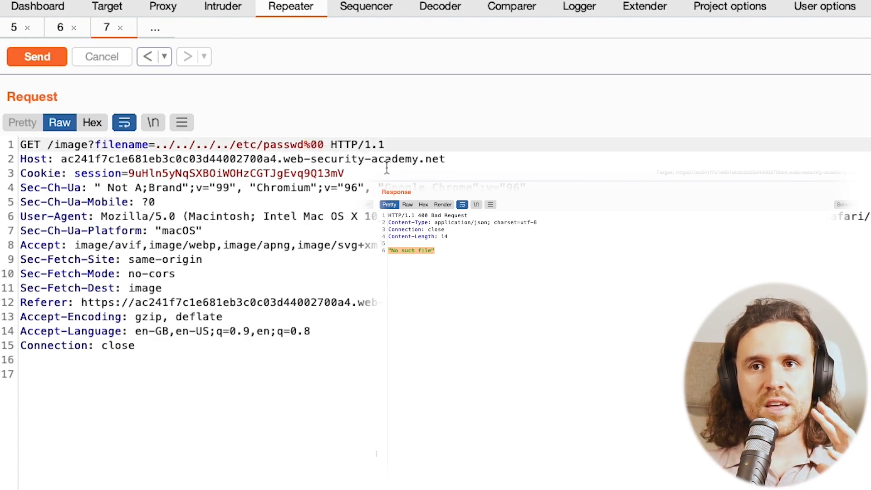
{"action": "type", "text": "1.png"}
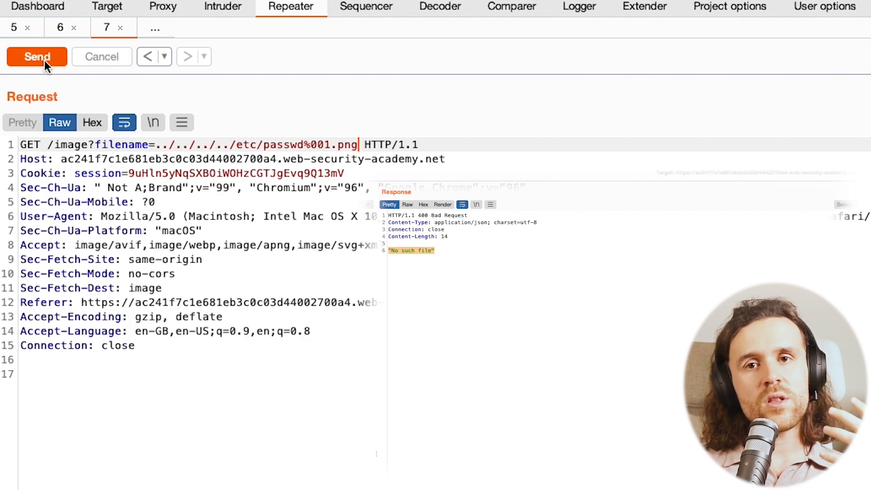
{"action": "left_click", "coordinate": [37, 57]}
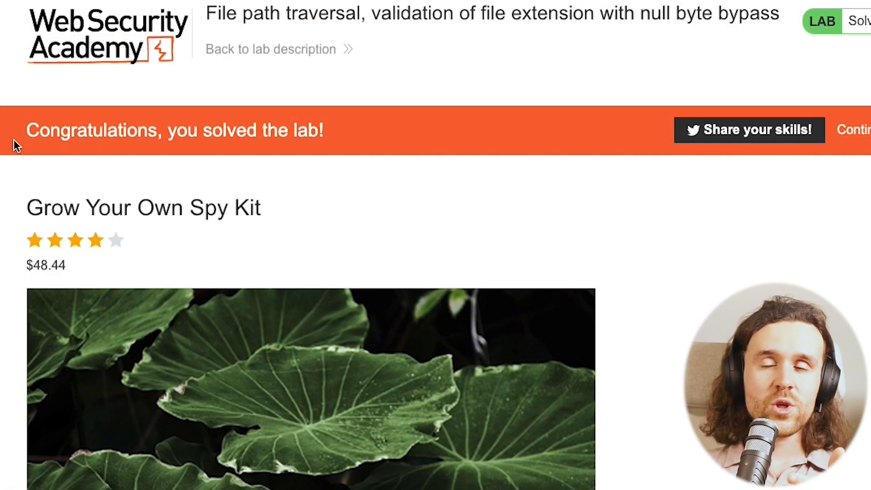
{"action": "left_click_drag", "start_coordinate": [26, 131], "coordinate": [322, 130]}
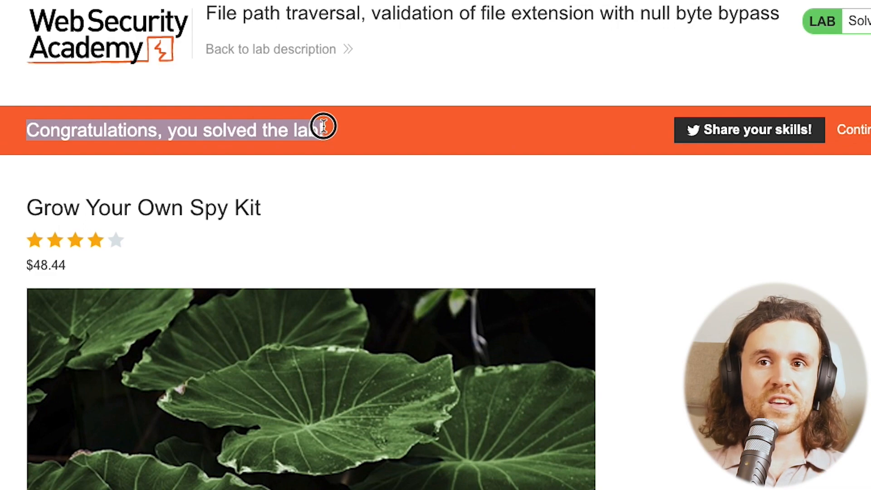